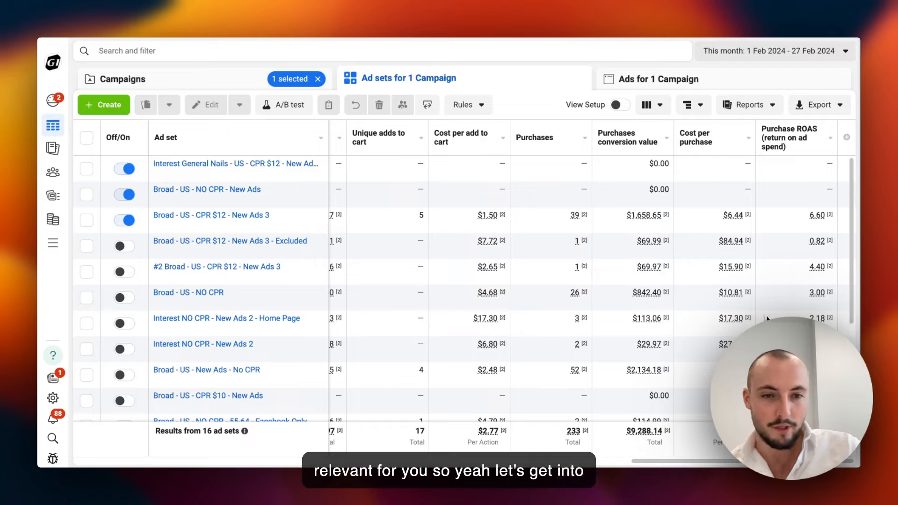
pyautogui.moveTo(579, 264)
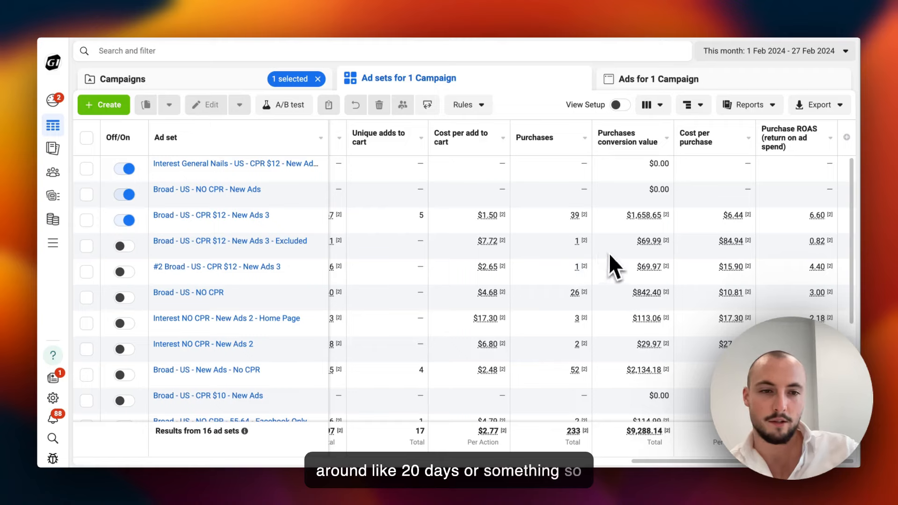
# Step: Walk the FigJam flowchart from Cold-Friendly Offer Creation and Increase perceived value down to Landing Page Creation
pyautogui.click(86, 245)
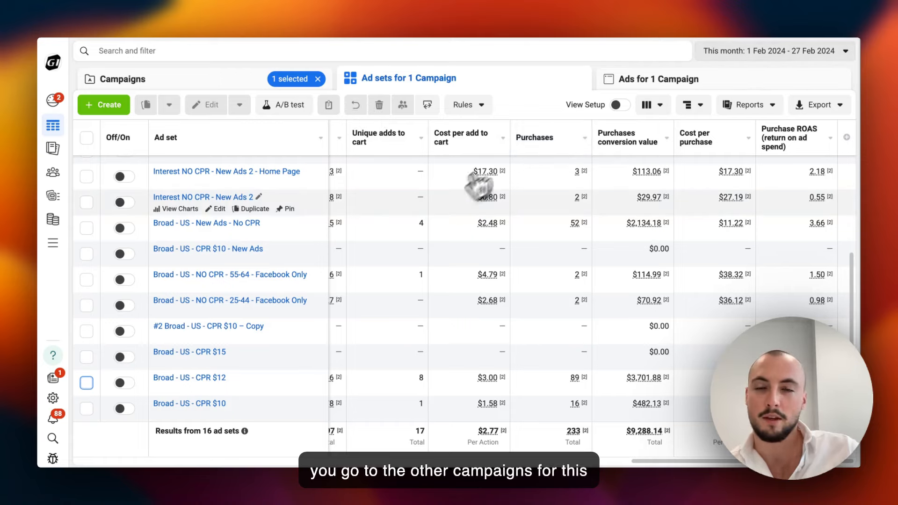
pyautogui.moveTo(450, 209)
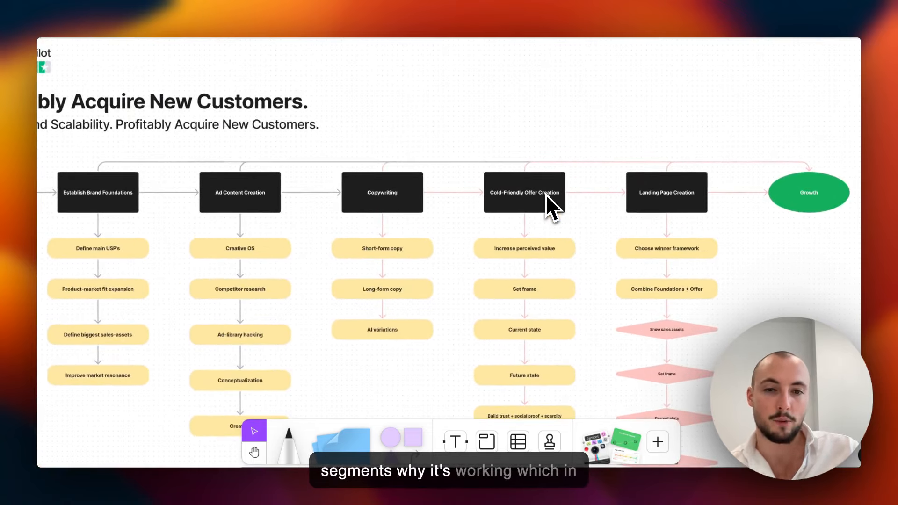
pyautogui.click(524, 192)
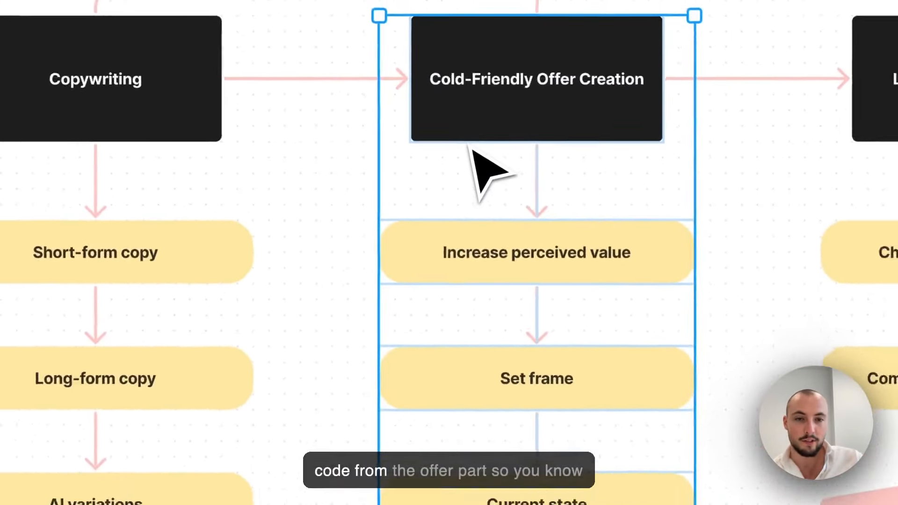
pyautogui.click(536, 252)
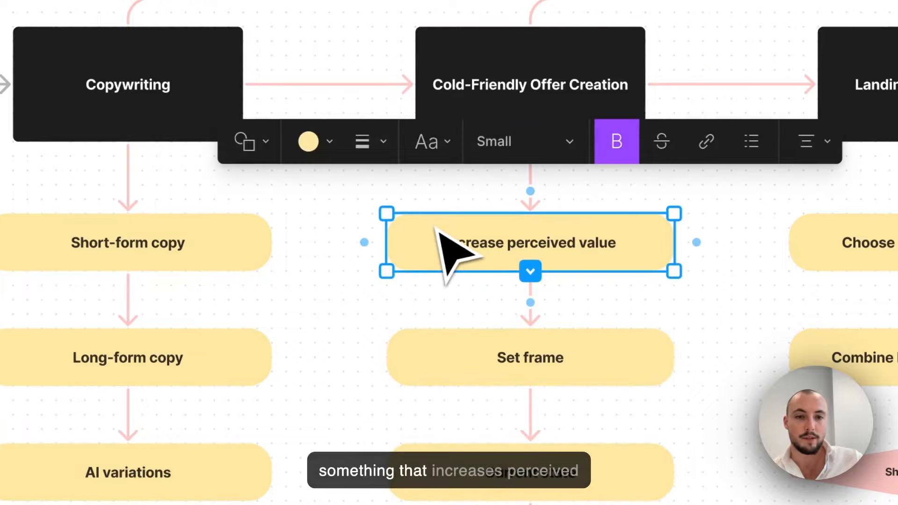
pyautogui.scroll(-3)
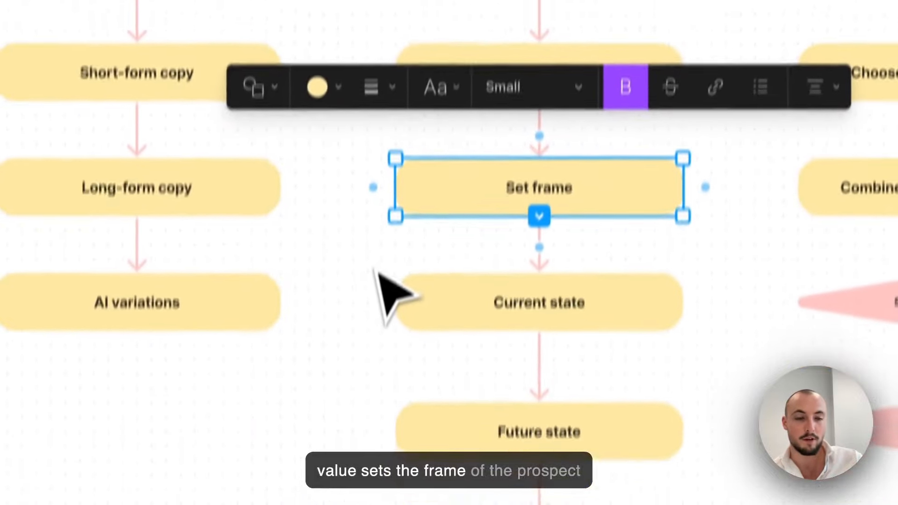
pyautogui.scroll(-3)
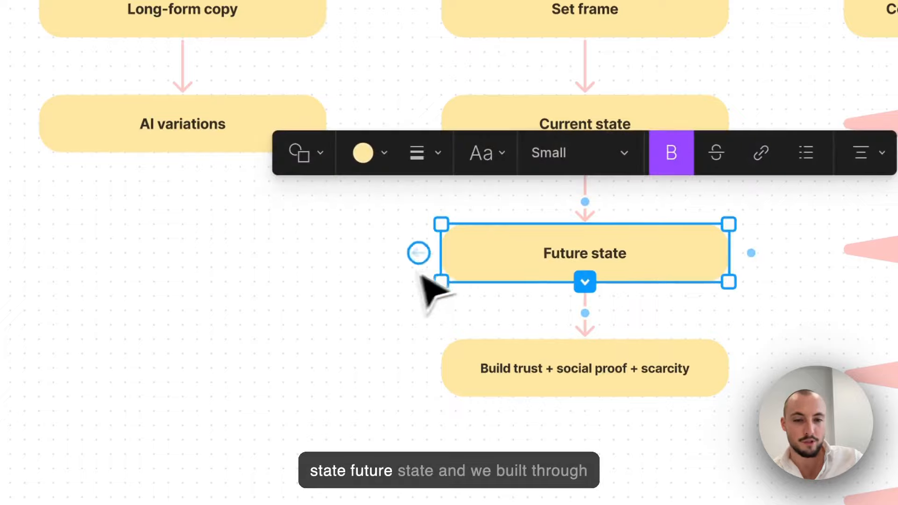
pyautogui.click(393, 375)
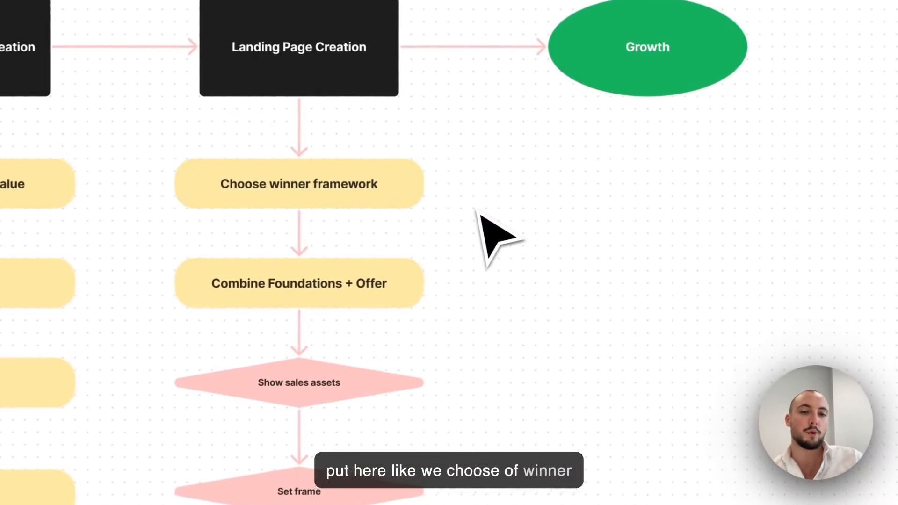
pyautogui.moveTo(512, 335)
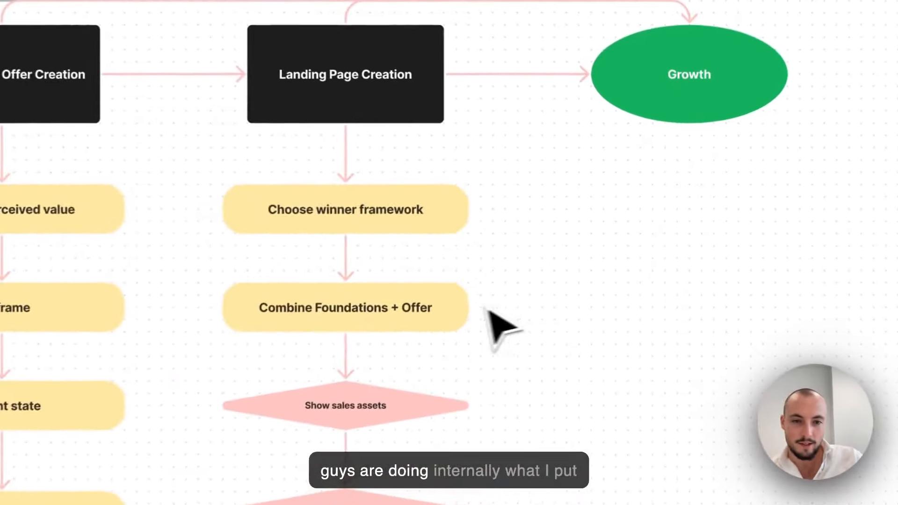
pyautogui.click(344, 308)
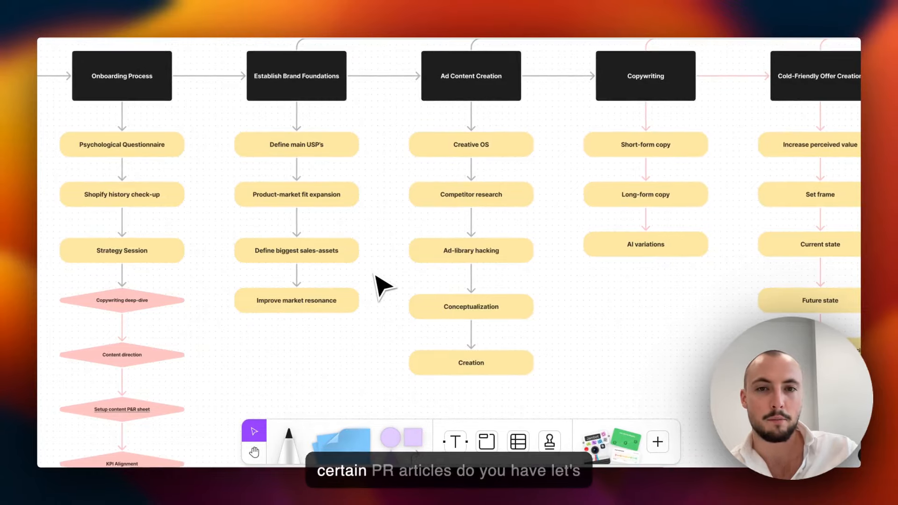
pyautogui.moveTo(365, 279)
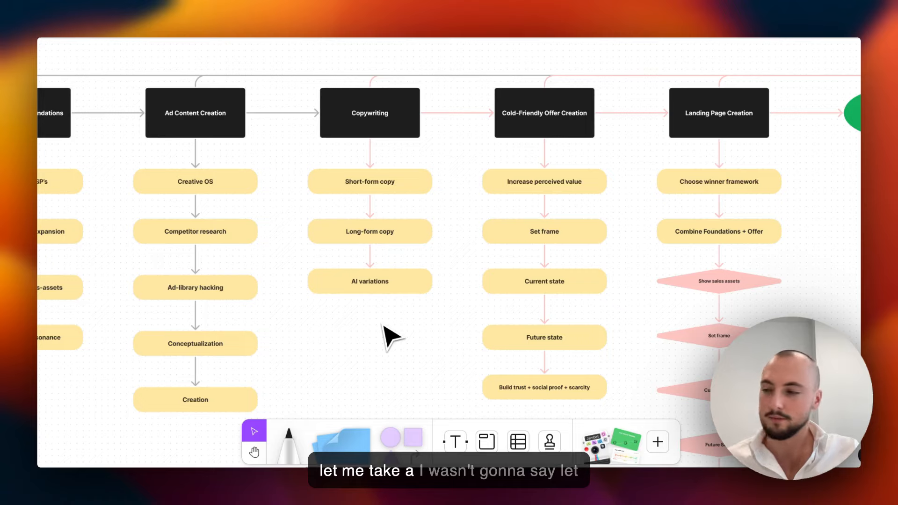
pyautogui.moveTo(395, 301)
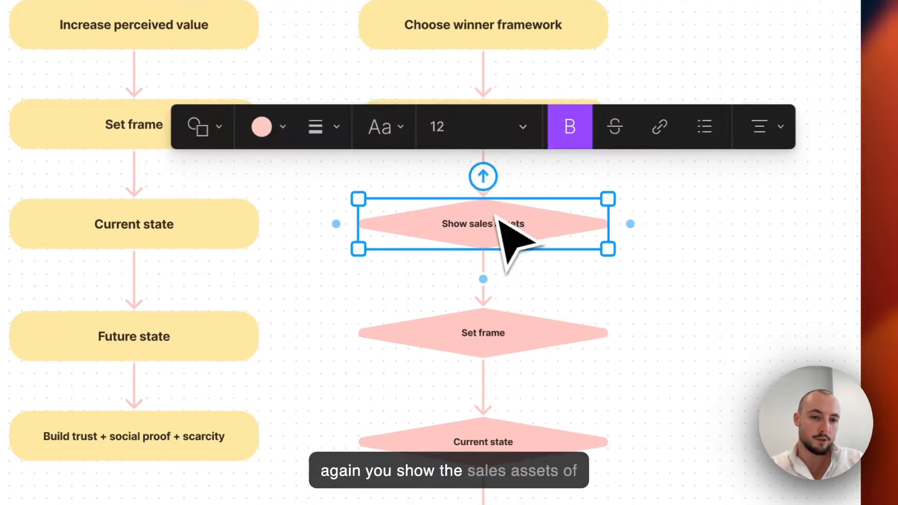
pyautogui.scroll(-3)
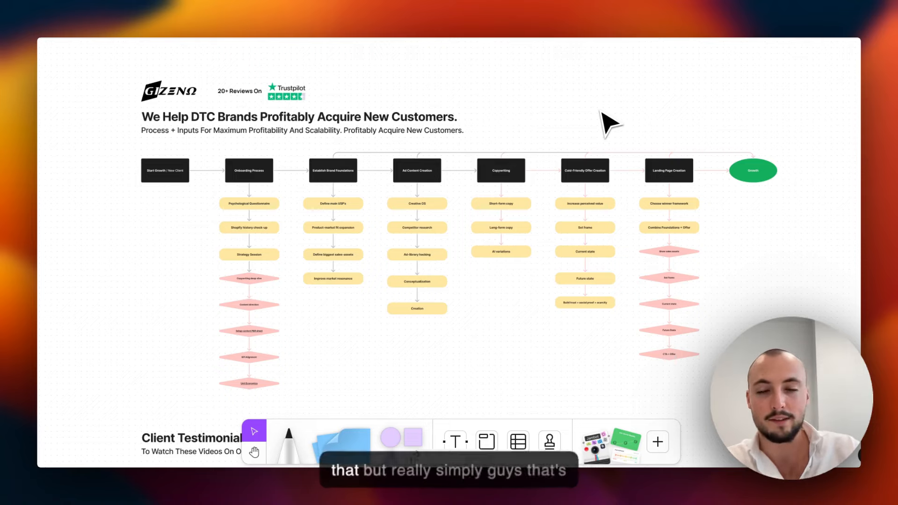
pyautogui.moveTo(549, 194)
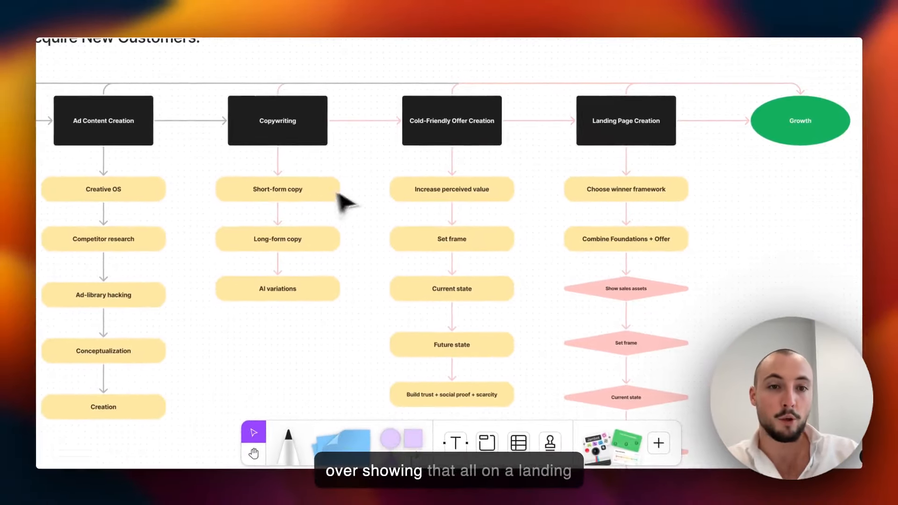
# Step: Scroll the FigJam board down to the full customer-acquisition flowchart overview
pyautogui.scroll(-3)
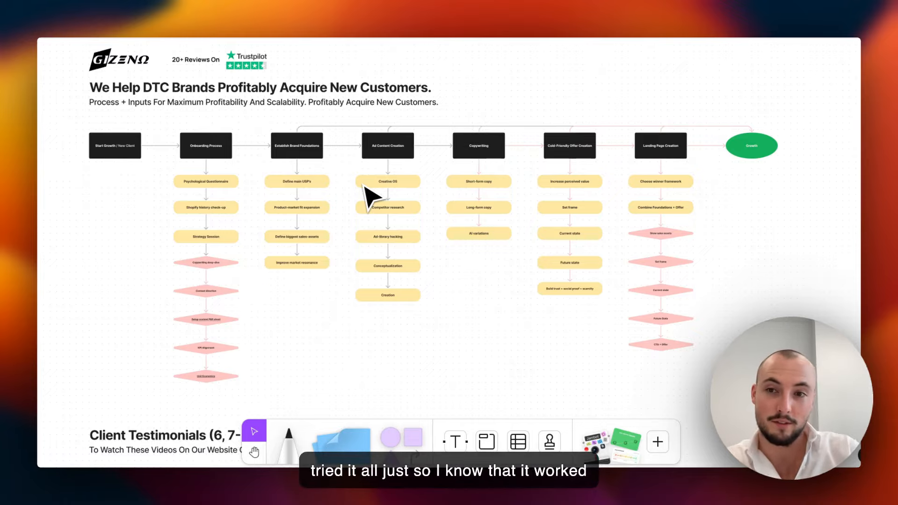
pyautogui.moveTo(381, 283)
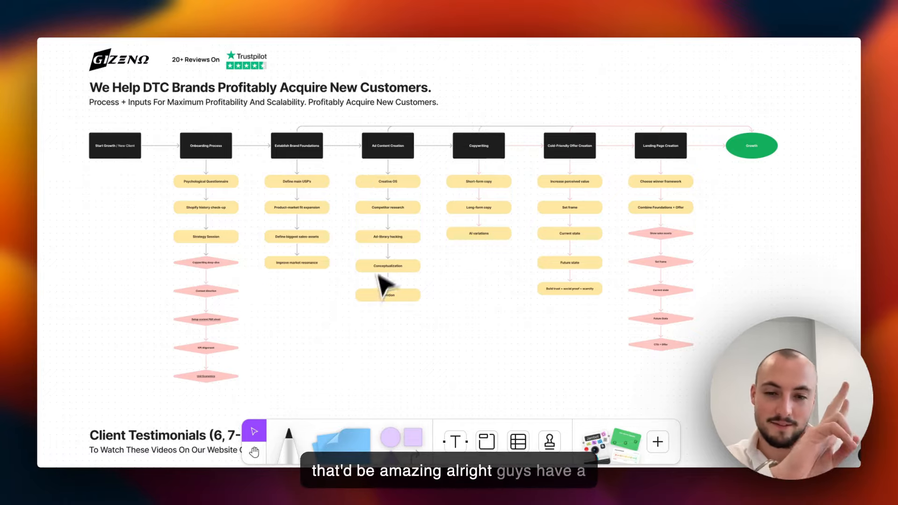